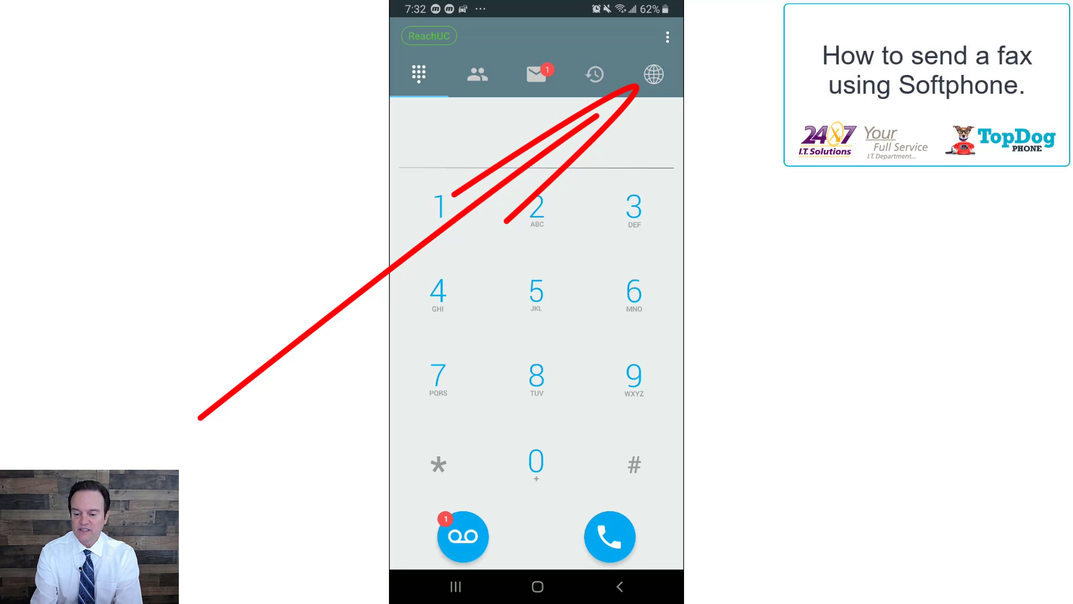
Show the Demo extensions directory with Online/Offline statuses via the globe tab.
left_click(652, 73)
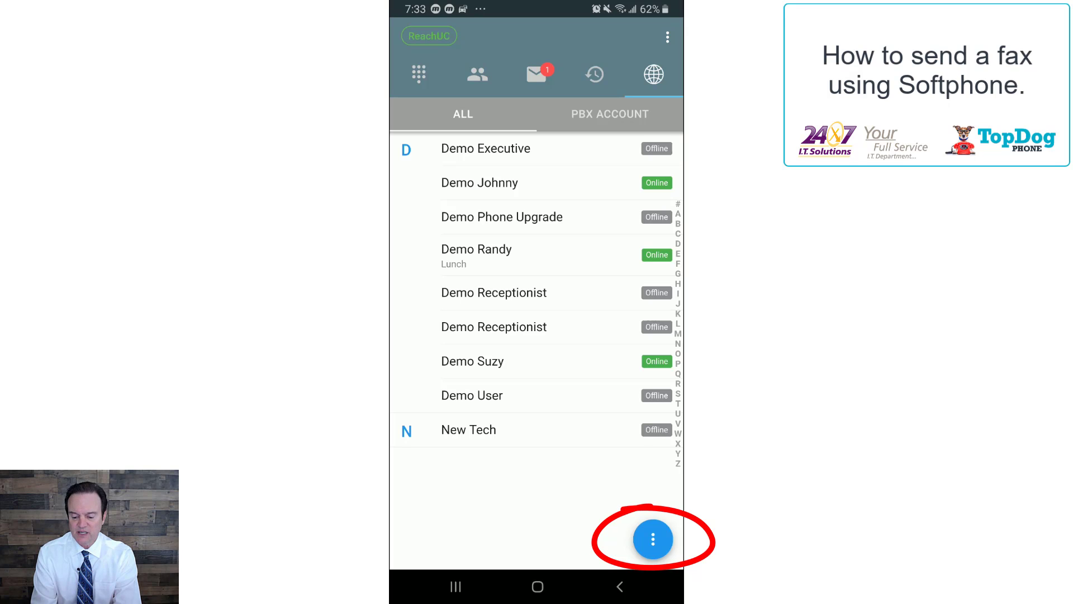
left_click(652, 539)
type("5033")
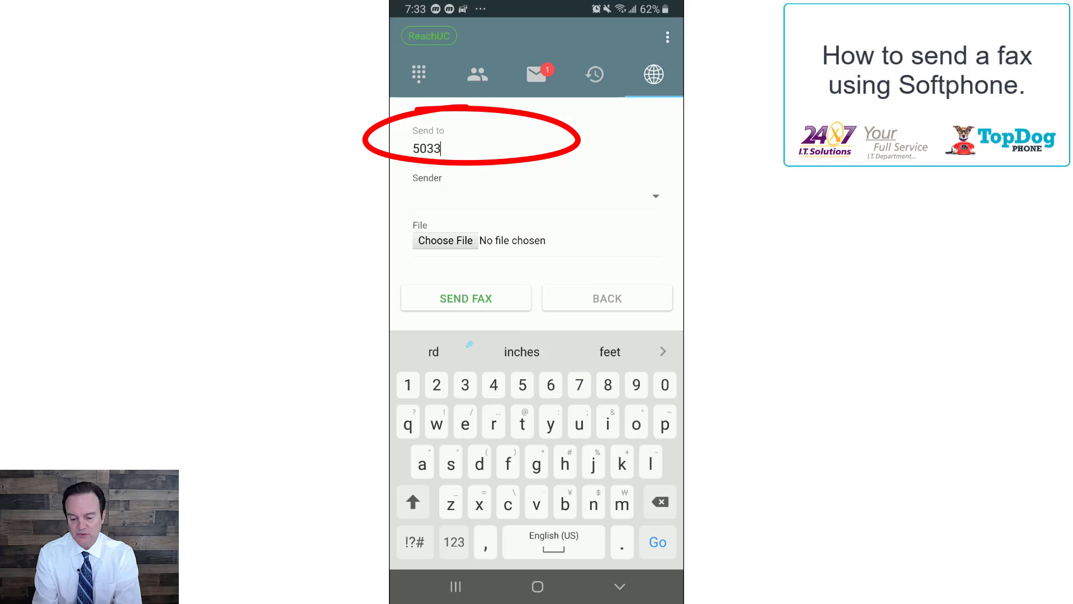
type("53")
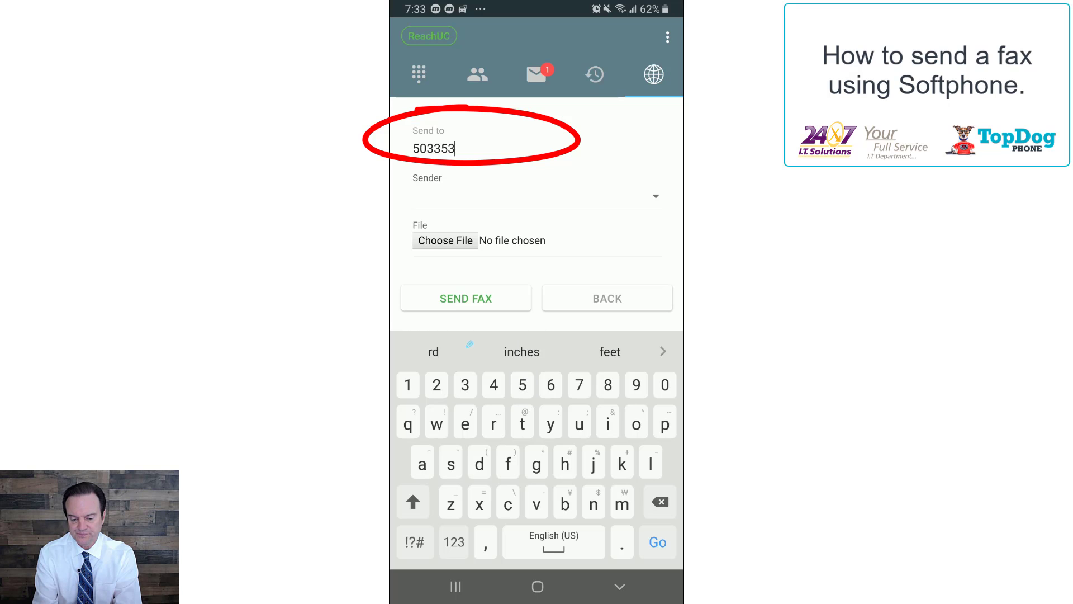
type("0259")
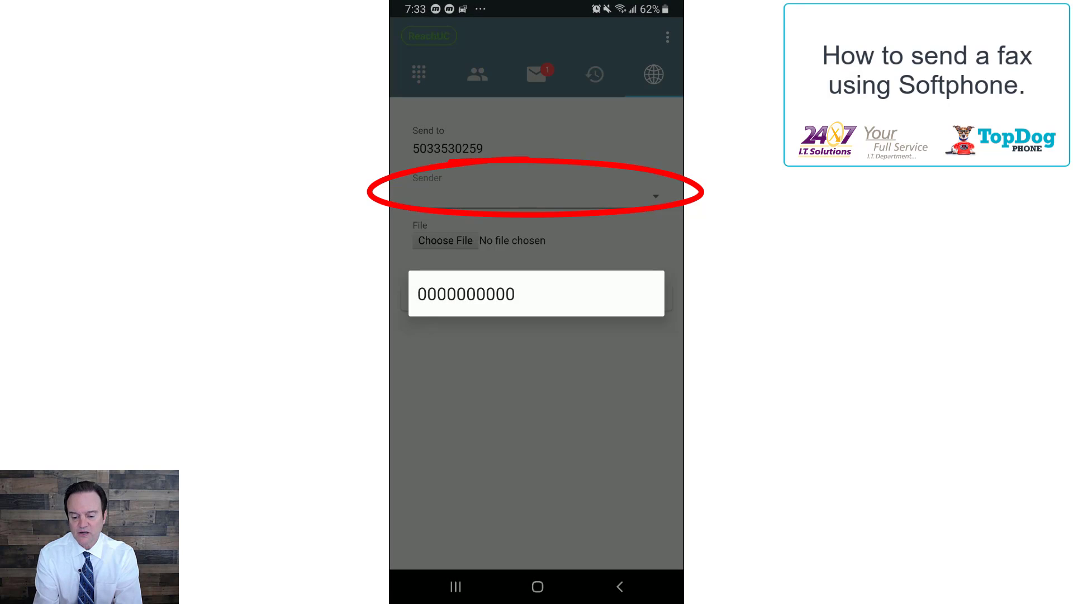
left_click(536, 293)
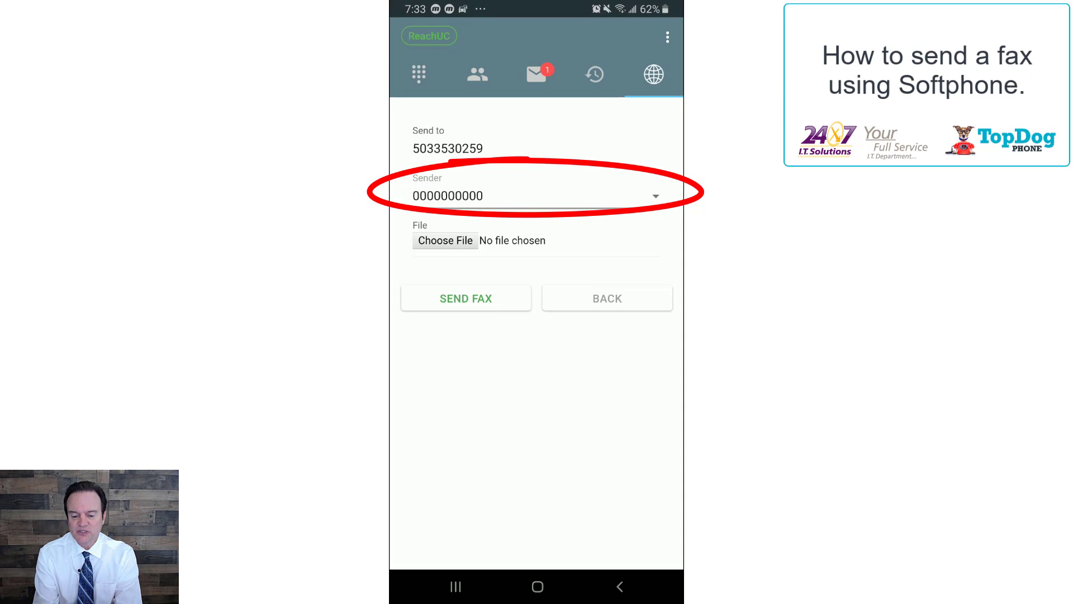